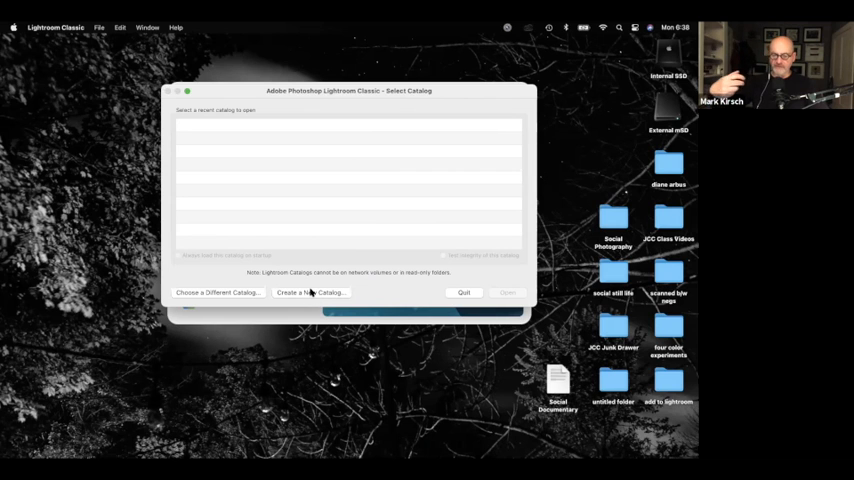
- Create a new catalog named 'test'
left_click(312, 292)
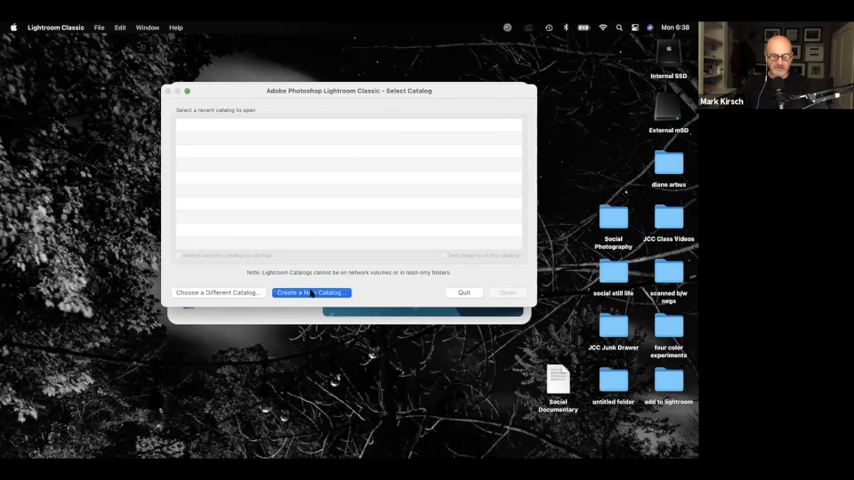
left_click(310, 292)
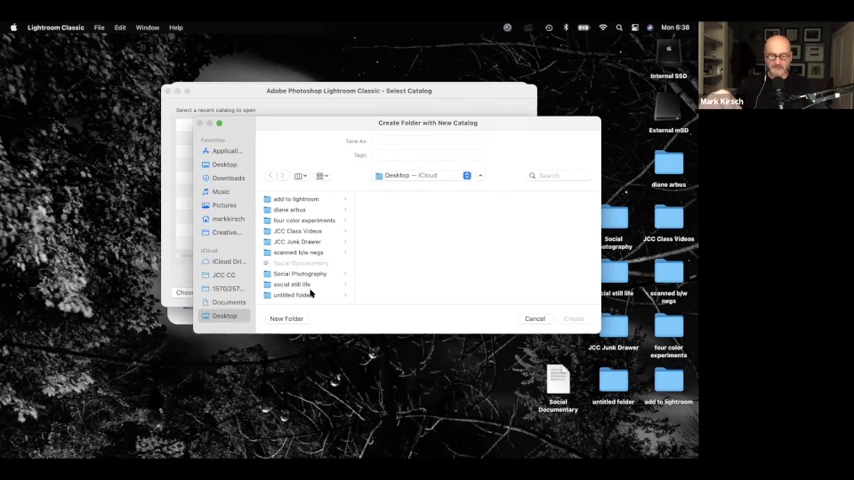
mouse_move(428, 292)
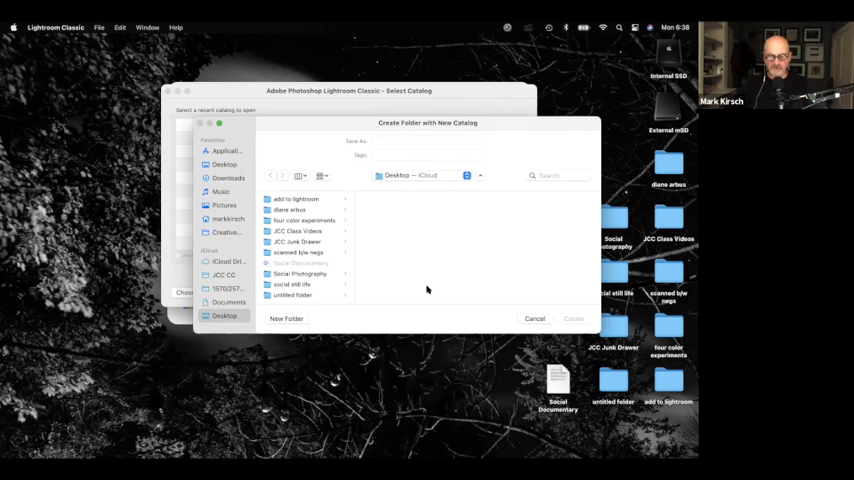
left_click(428, 140)
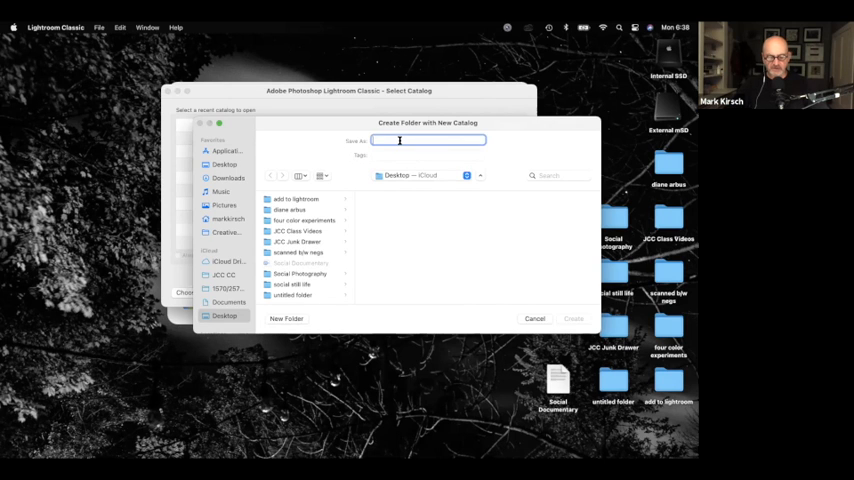
type("test Cat")
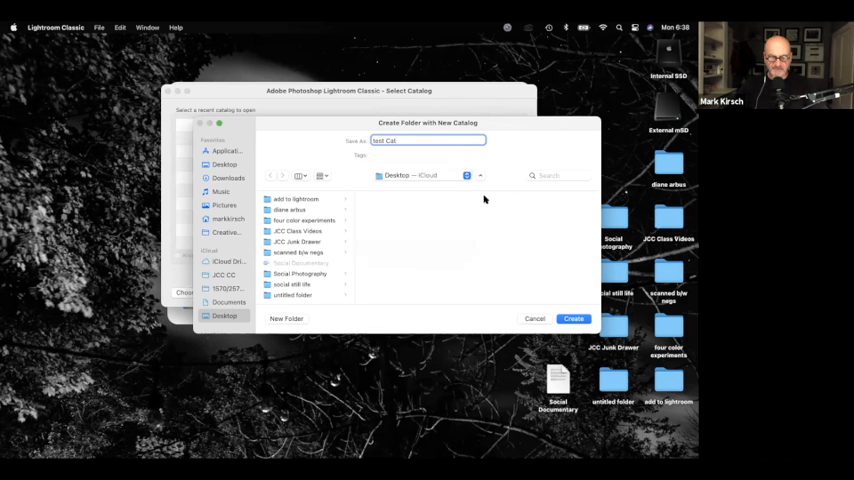
- Make a new Desktop folder 'Lightroom Folder' to hold the catalog and create it
left_click(288, 318)
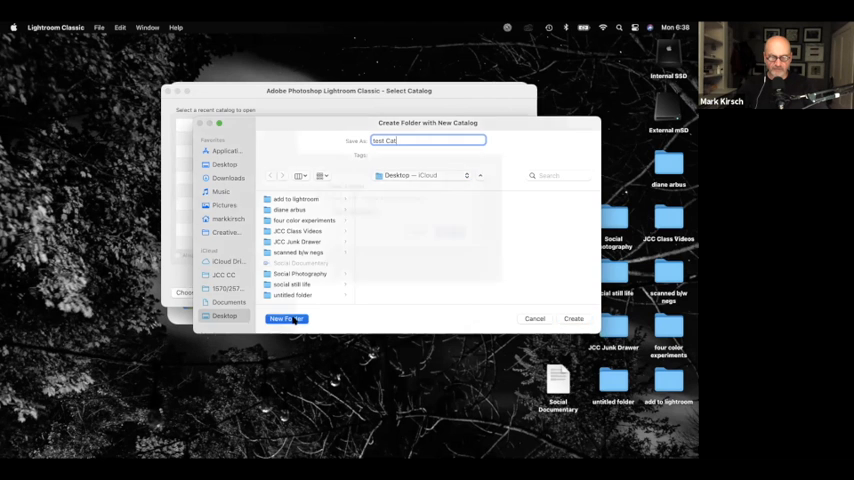
left_click(286, 318)
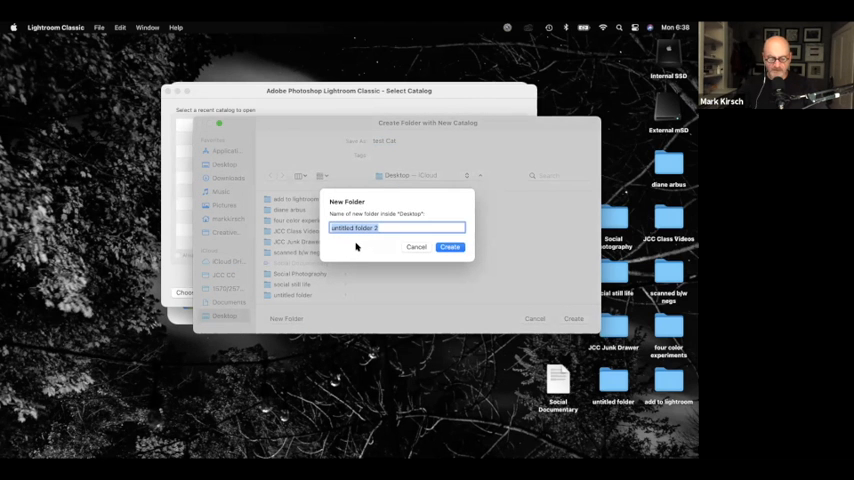
type("Lightroom f")
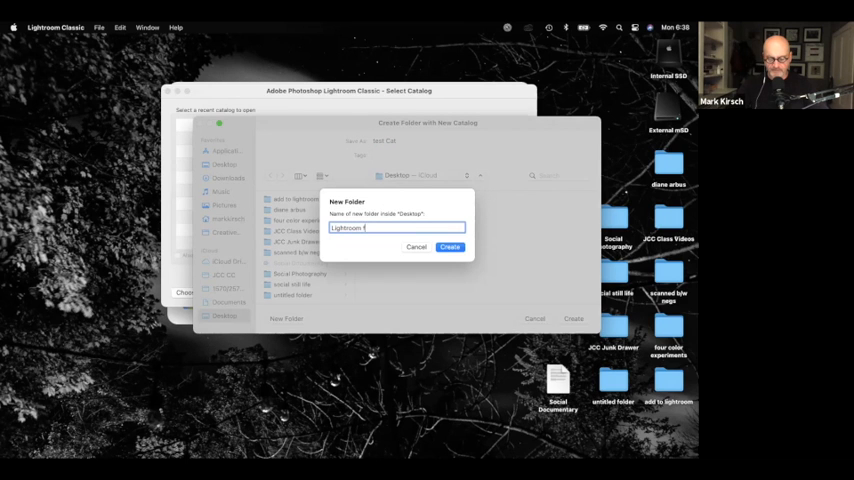
type("older")
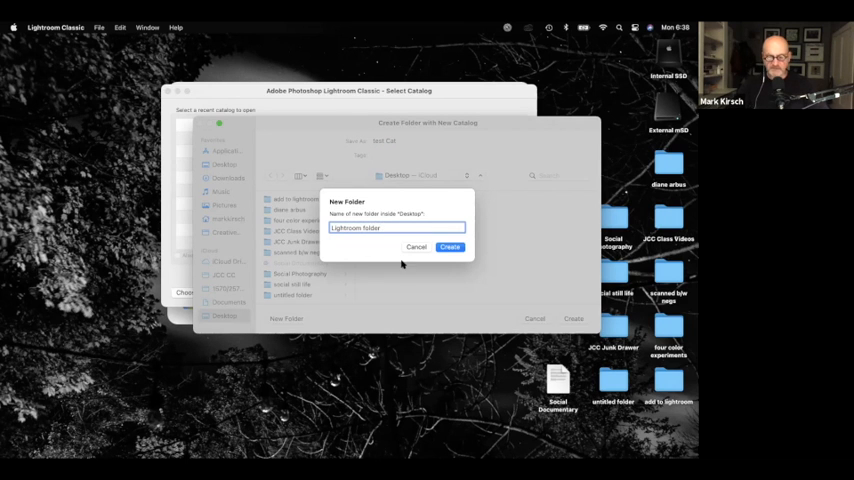
left_click(452, 246)
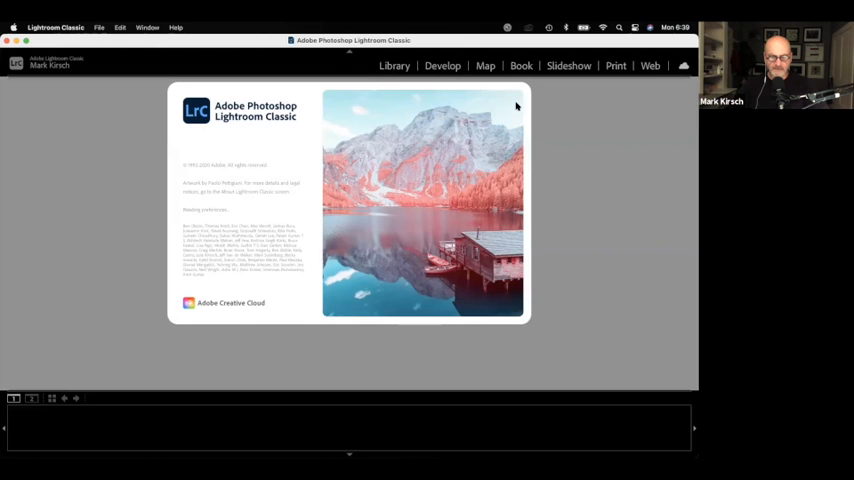
mouse_move(466, 200)
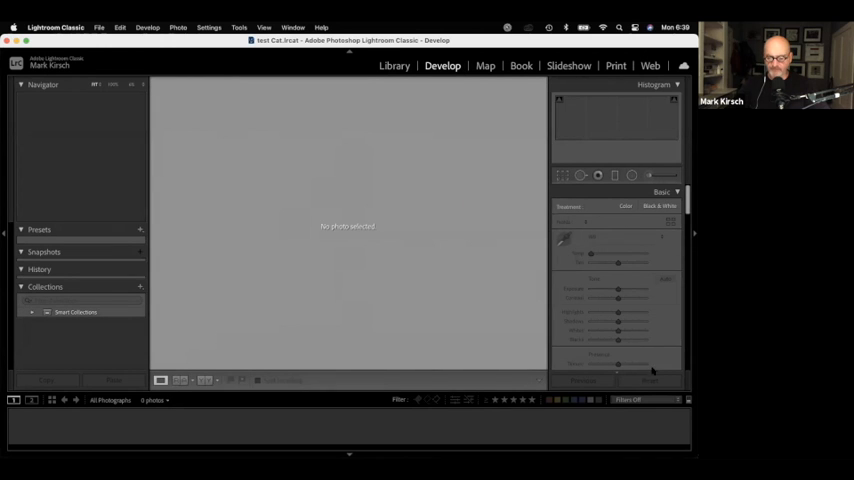
mouse_move(516, 372)
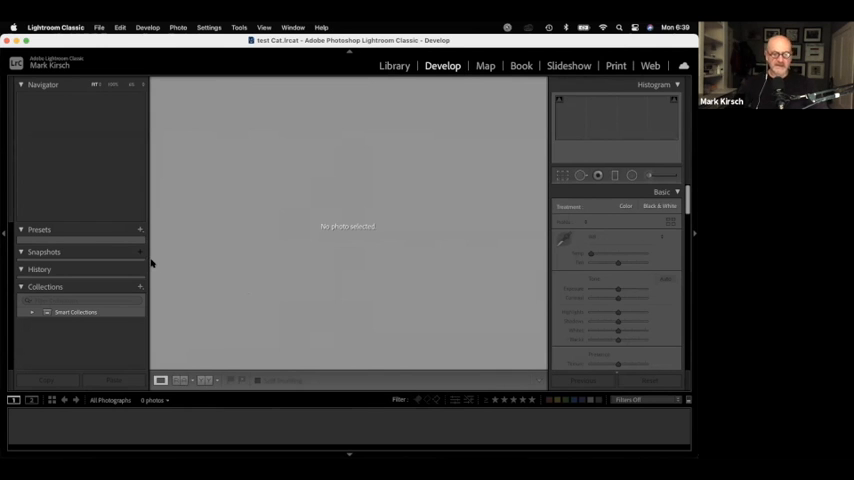
mouse_move(130, 190)
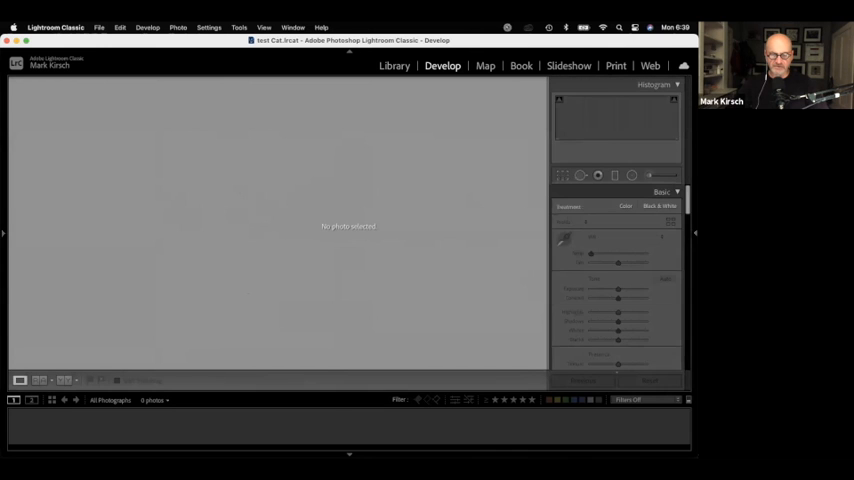
- Switch the empty catalog to the Library module
left_click(696, 232)
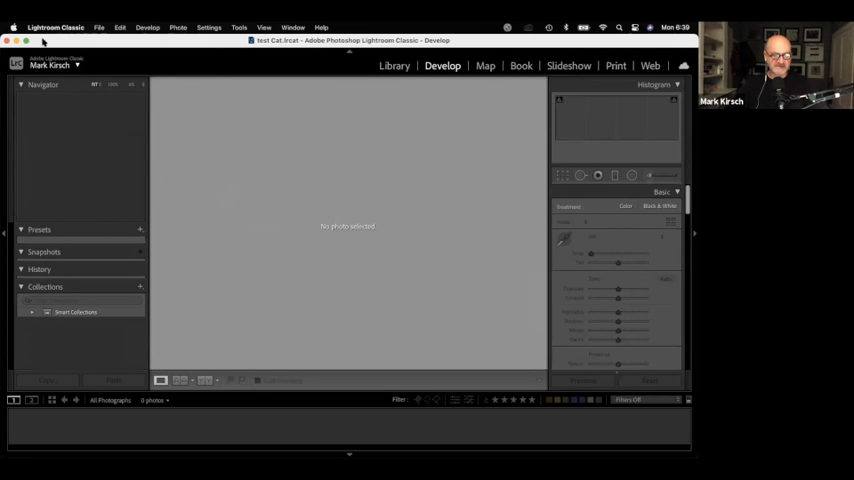
left_click(394, 64)
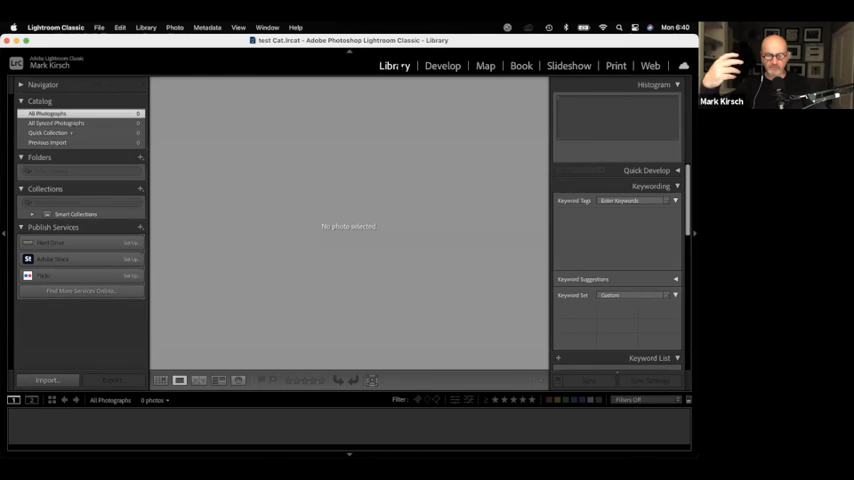
- Visit the Develop module, then the Map module showing a world map
left_click(442, 66)
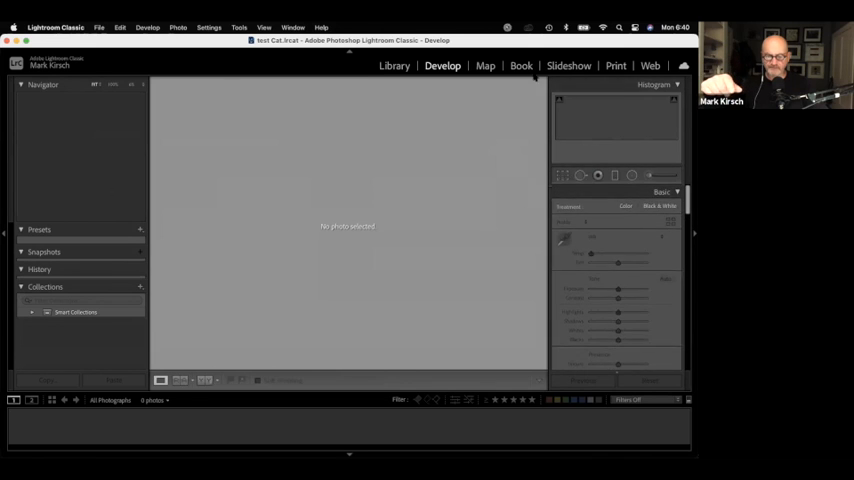
left_click(484, 66)
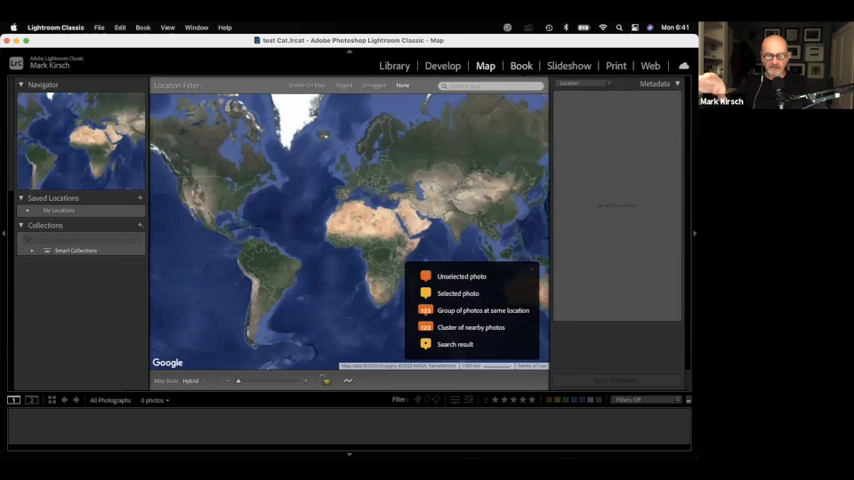
- Visit the Book module, then the Slideshow module
left_click(520, 66)
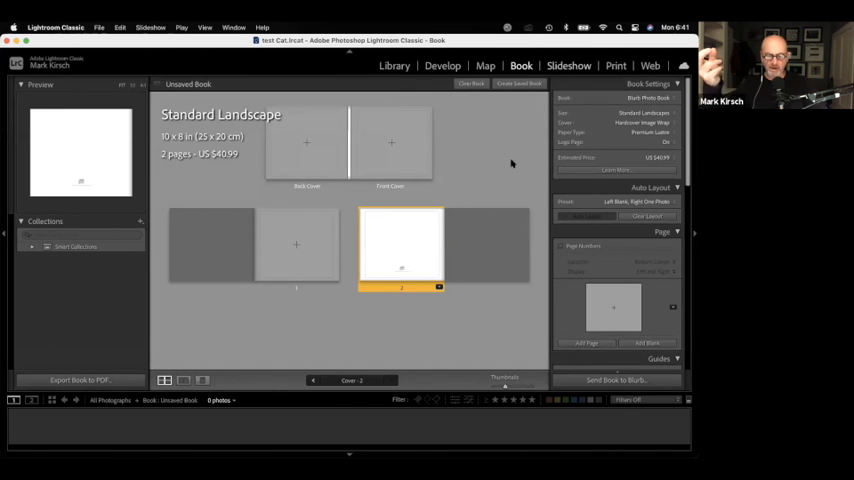
left_click(568, 64)
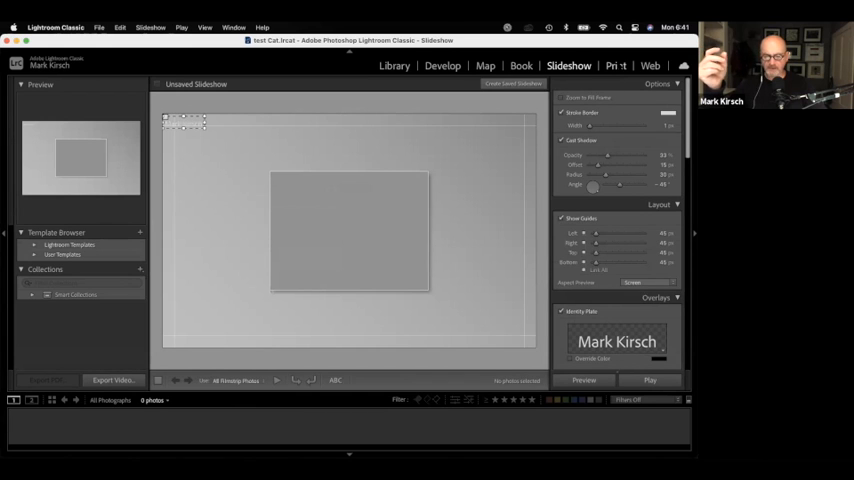
- Visit the Print module, then the Web gallery module
left_click(616, 64)
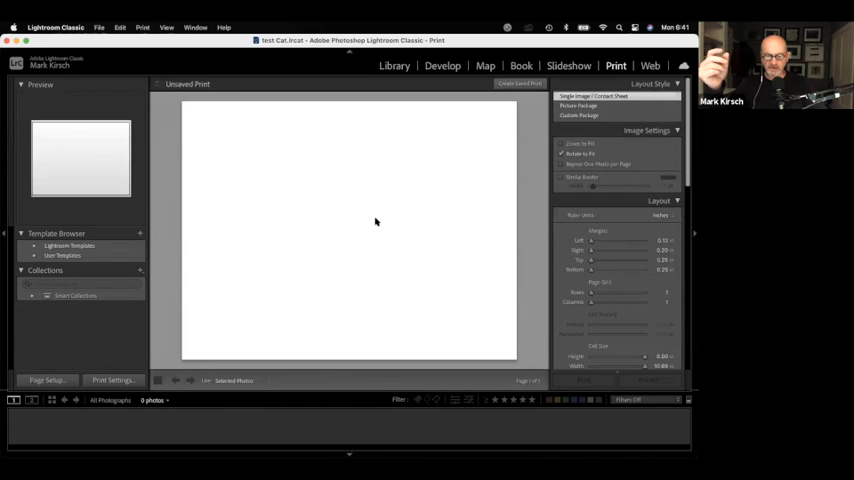
mouse_move(344, 226)
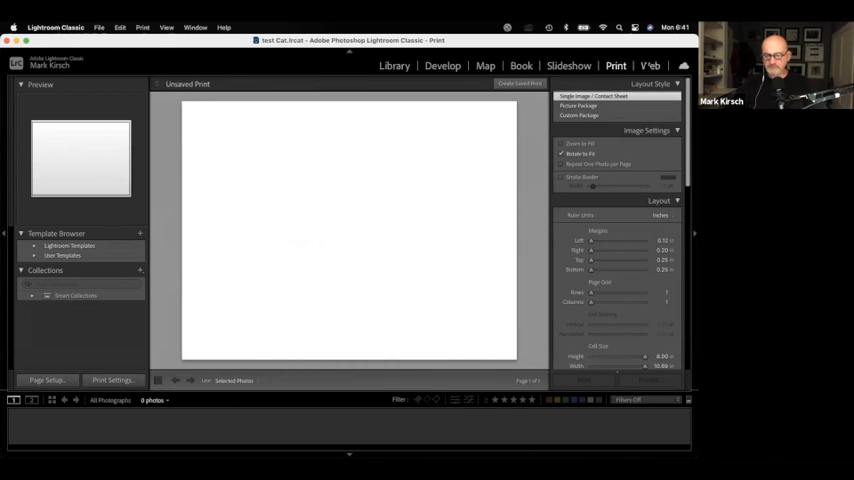
left_click(650, 66)
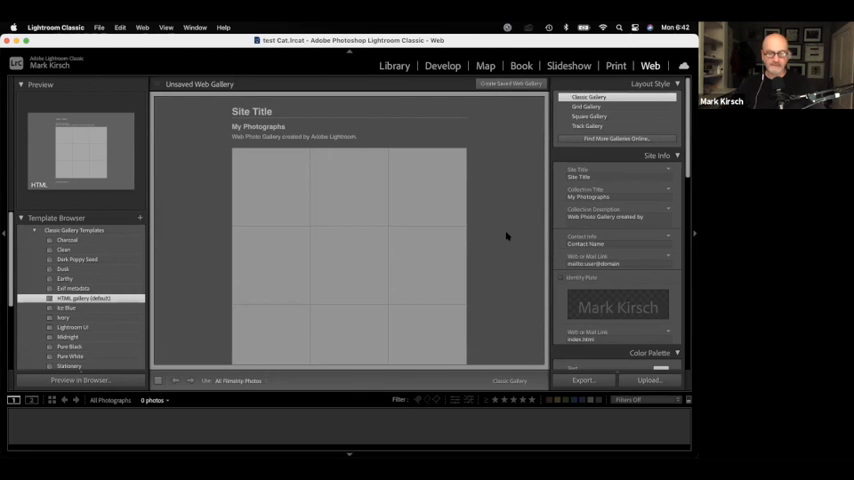
mouse_move(460, 106)
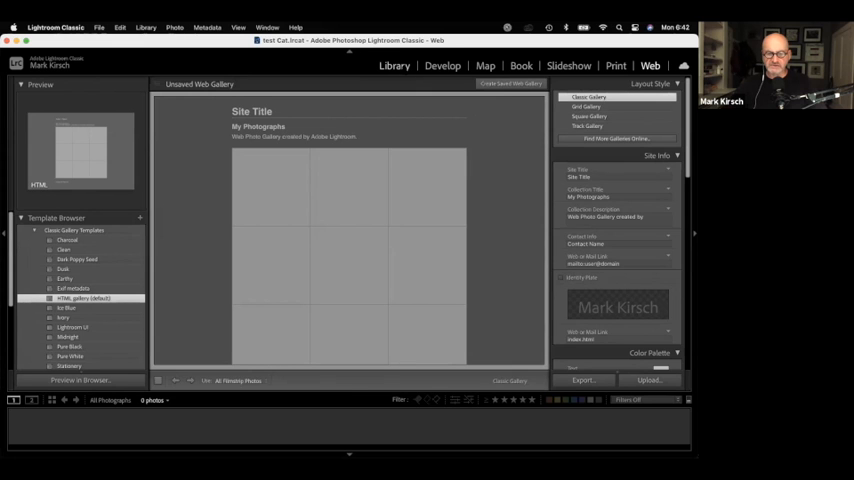
- Return to the Library module from the Web gallery
left_click(394, 64)
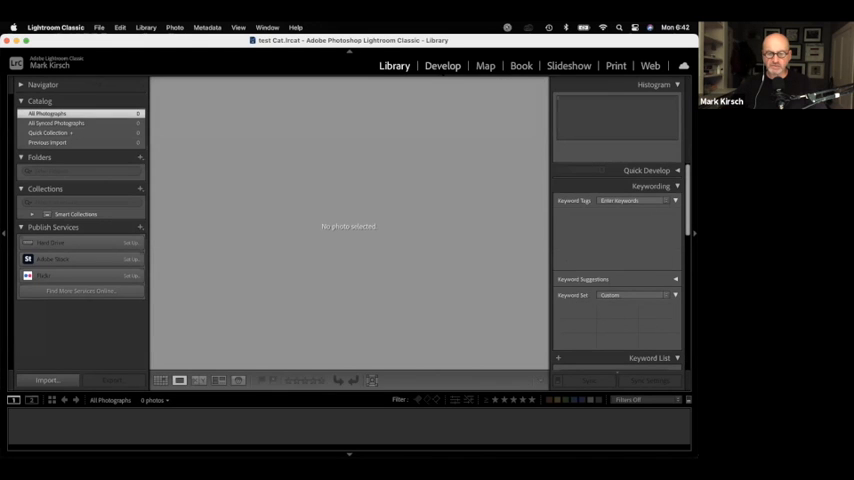
left_click(442, 64)
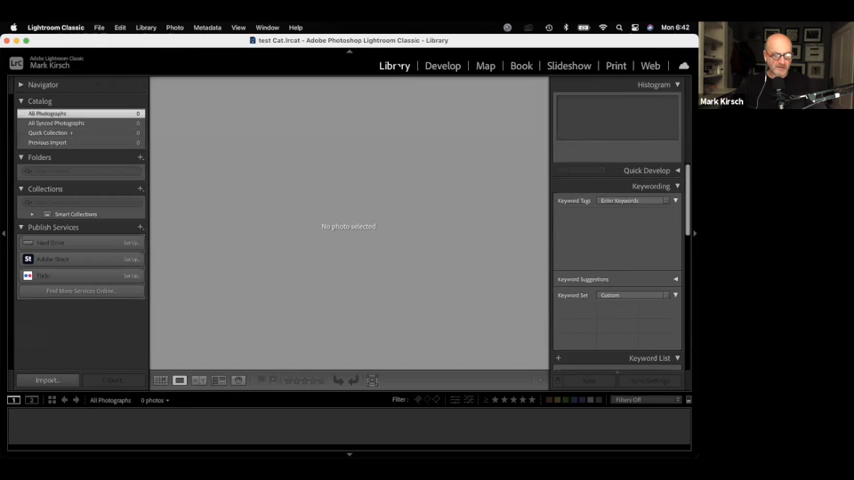
mouse_move(264, 198)
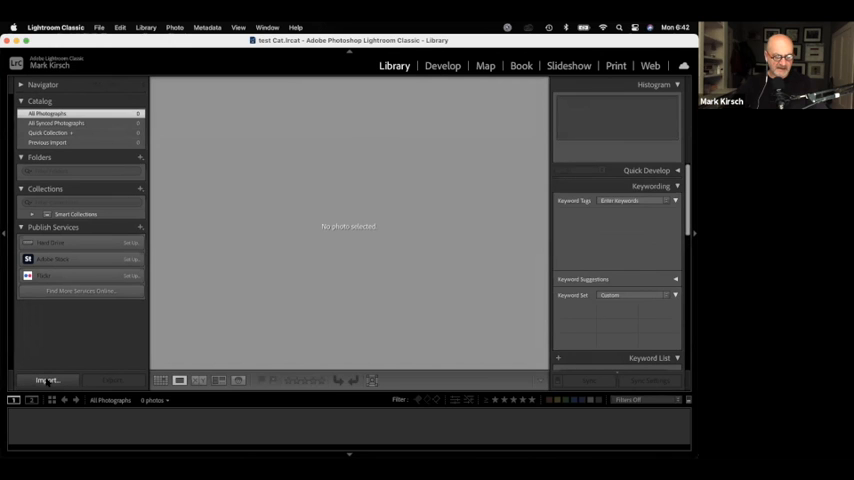
- Start an import and dismiss the unavailable-destination alert
left_click(44, 380)
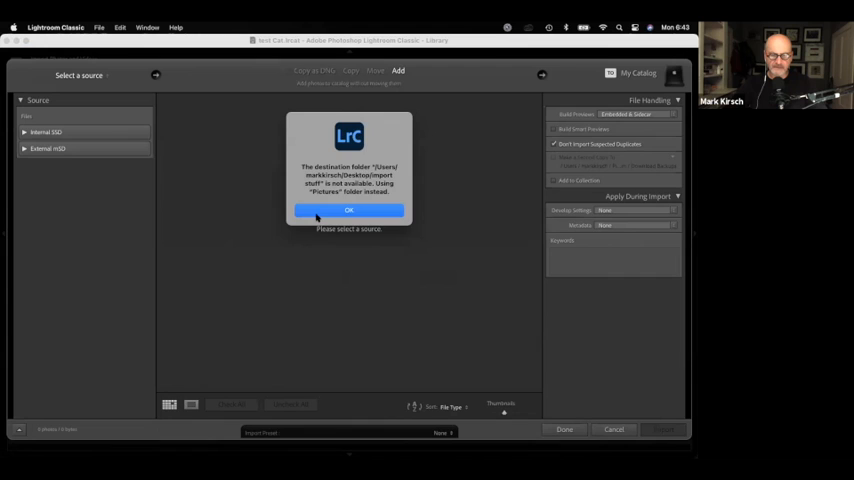
left_click(348, 212)
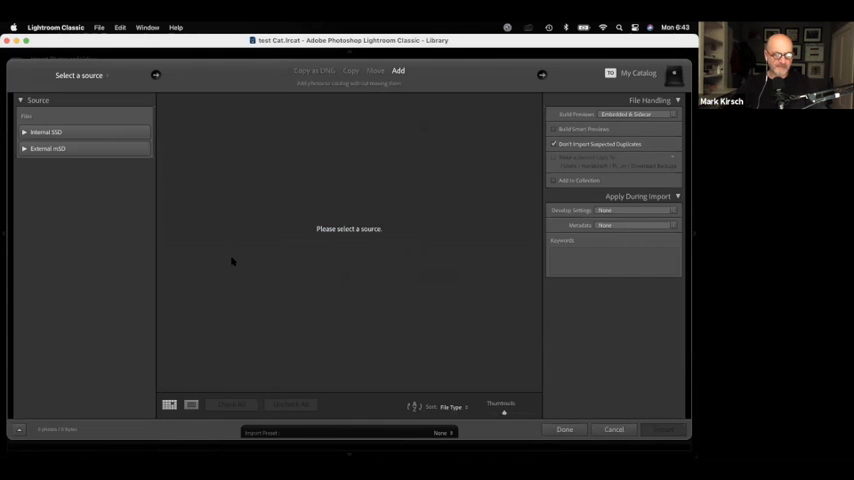
mouse_move(68, 182)
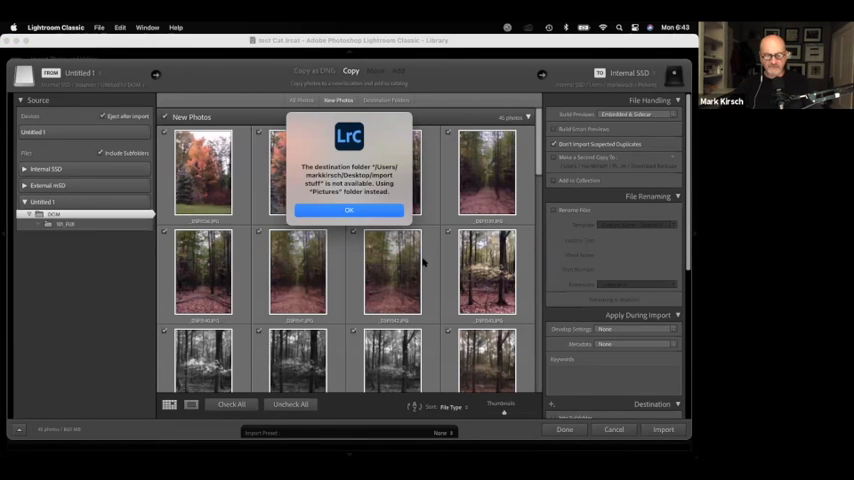
- Dismiss the alert and mark two forest photos on the card for import
left_click(348, 212)
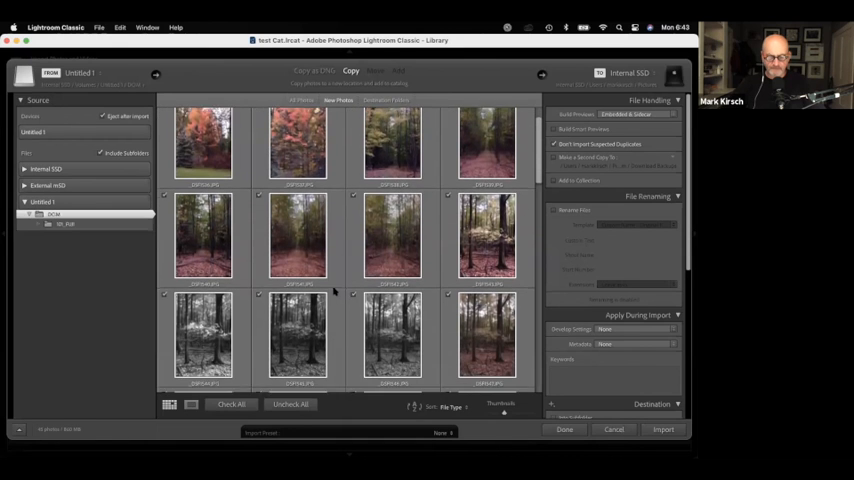
scroll("down", 3)
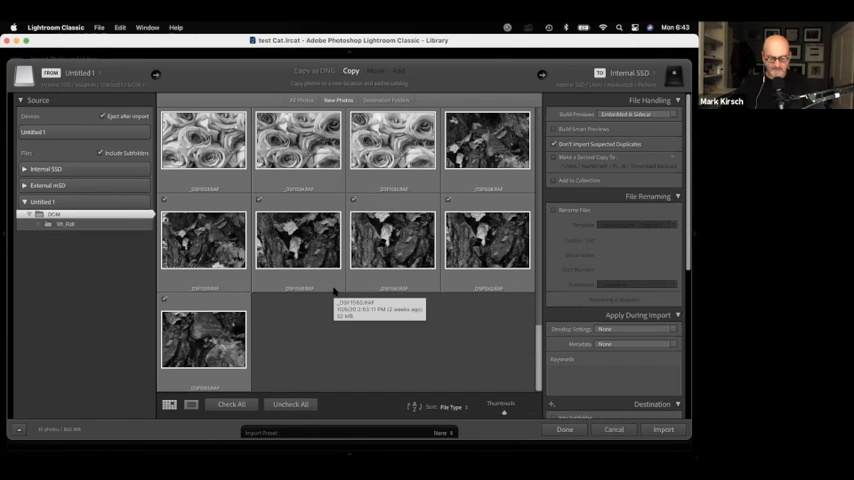
mouse_move(350, 410)
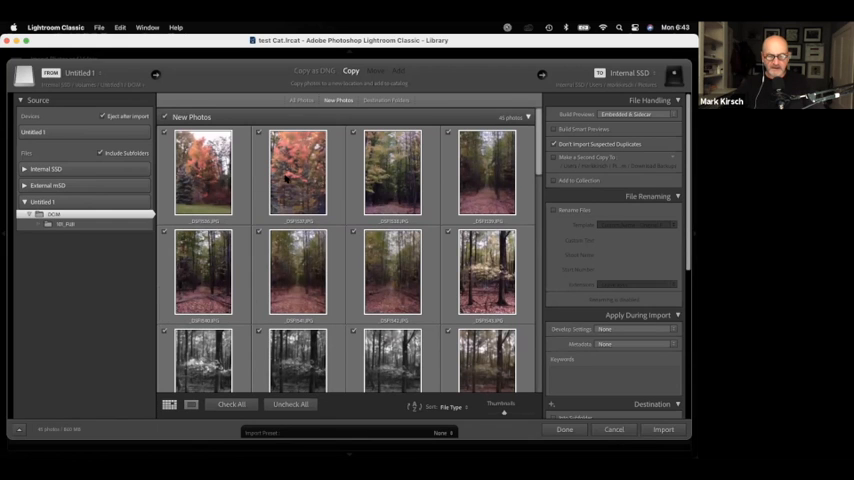
mouse_move(296, 176)
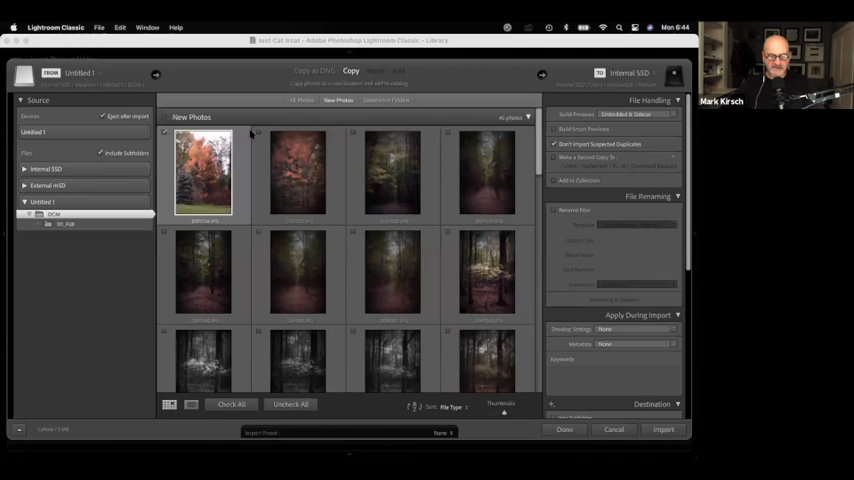
left_click(298, 172)
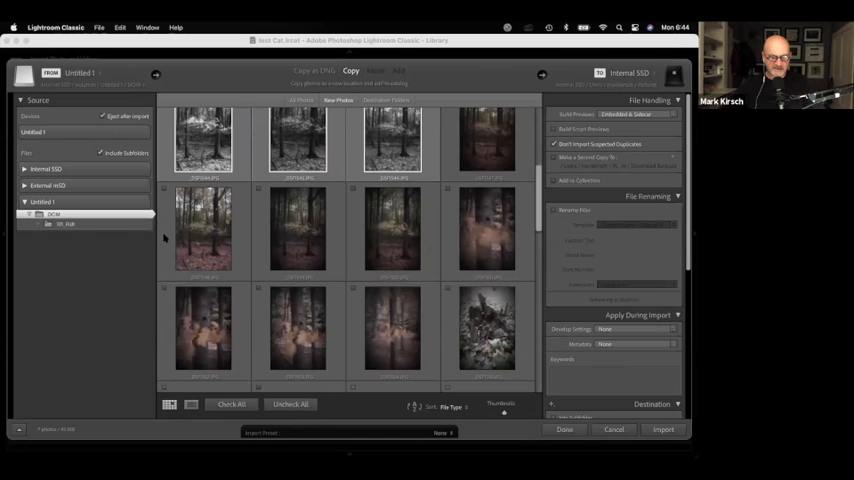
left_click(204, 230)
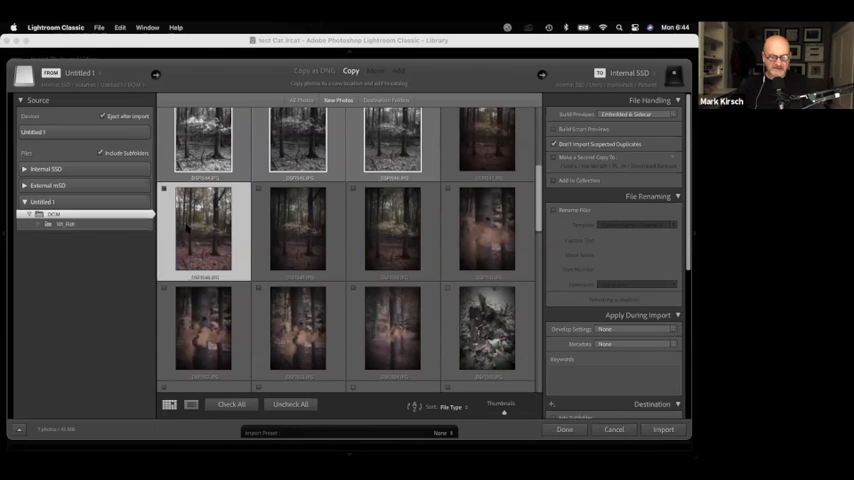
scroll("down", 3)
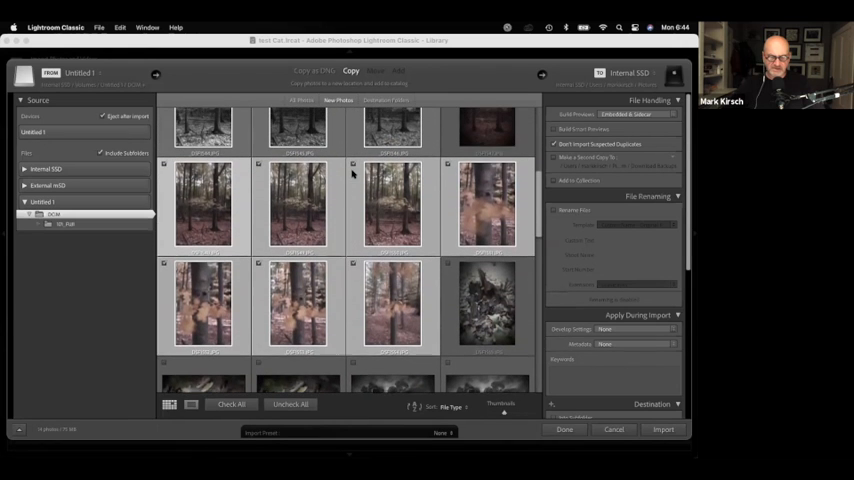
scroll("down", 3)
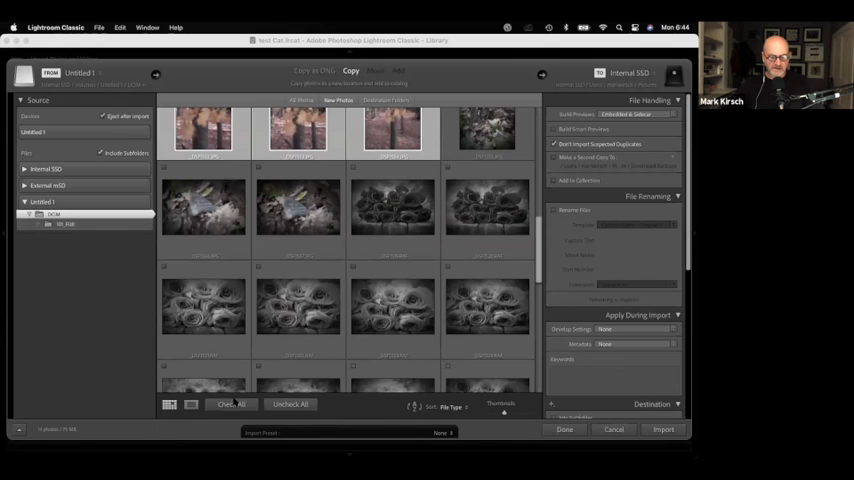
- Mark every photo on the card for import with Check All
left_click(230, 404)
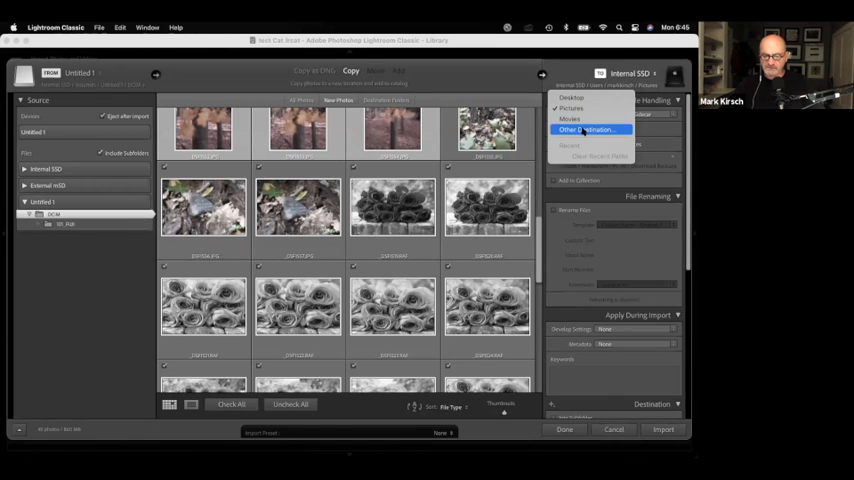
- Set the import destination to Lightroom Folder on the Desktop and confirm
left_click(588, 128)
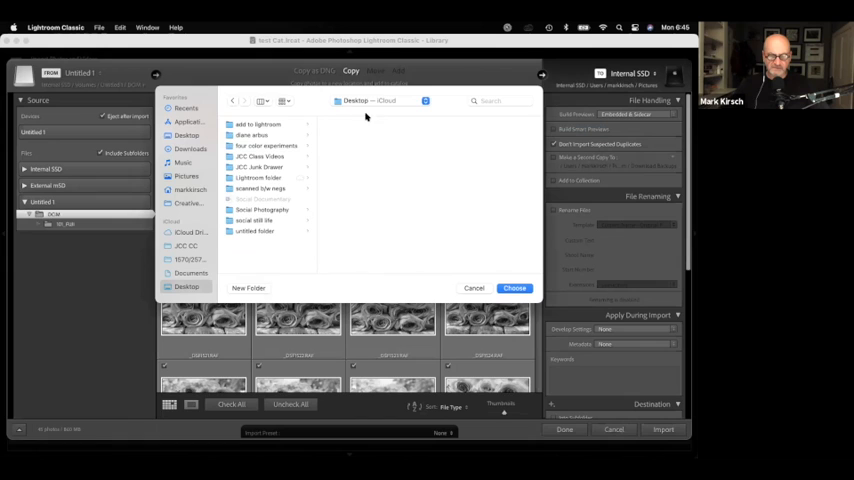
left_click(380, 100)
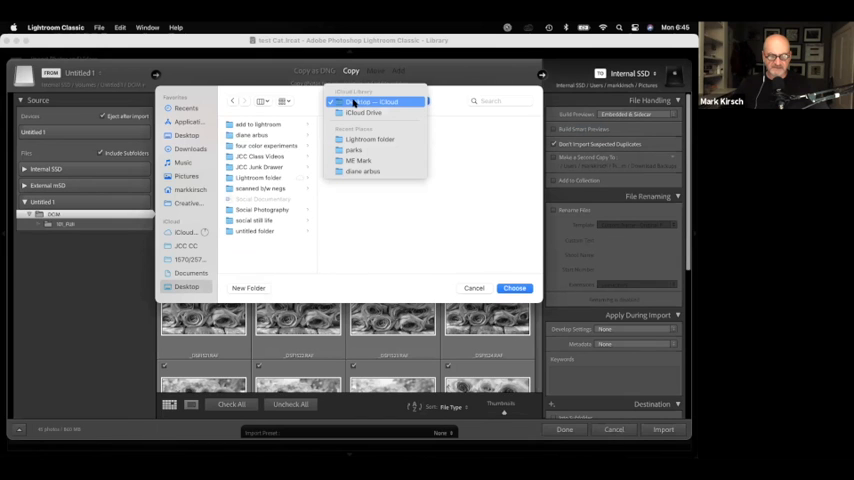
left_click(370, 100)
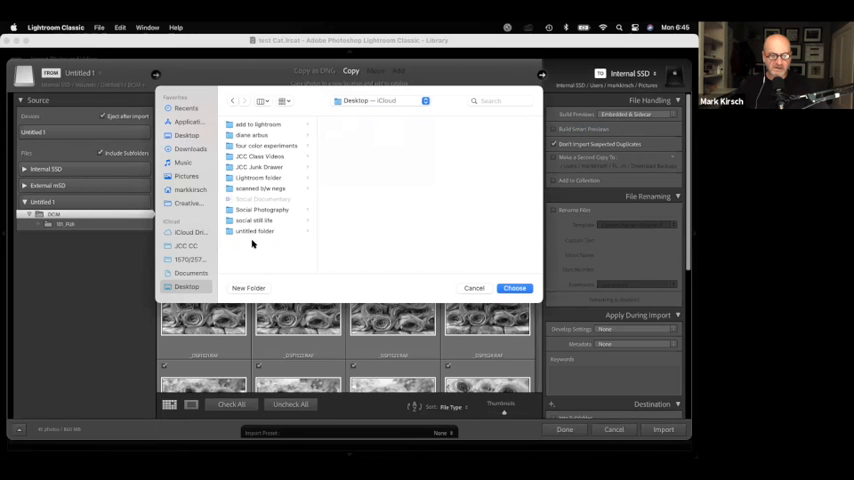
left_click(260, 176)
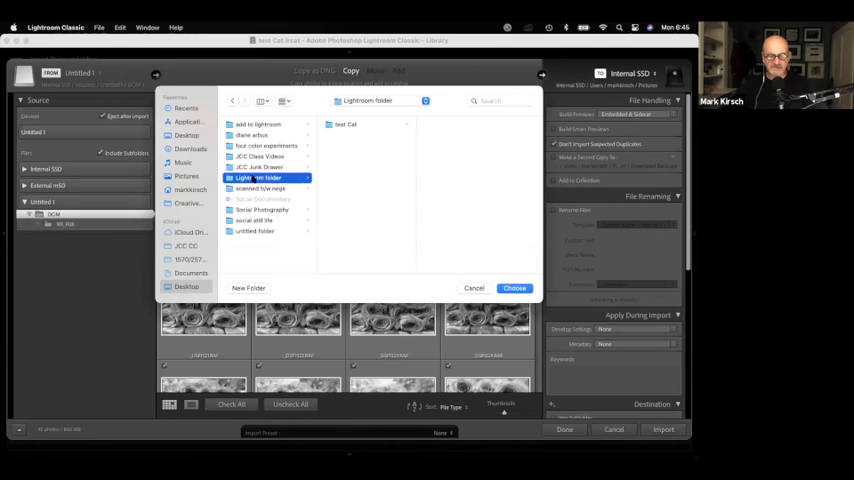
left_click(514, 288)
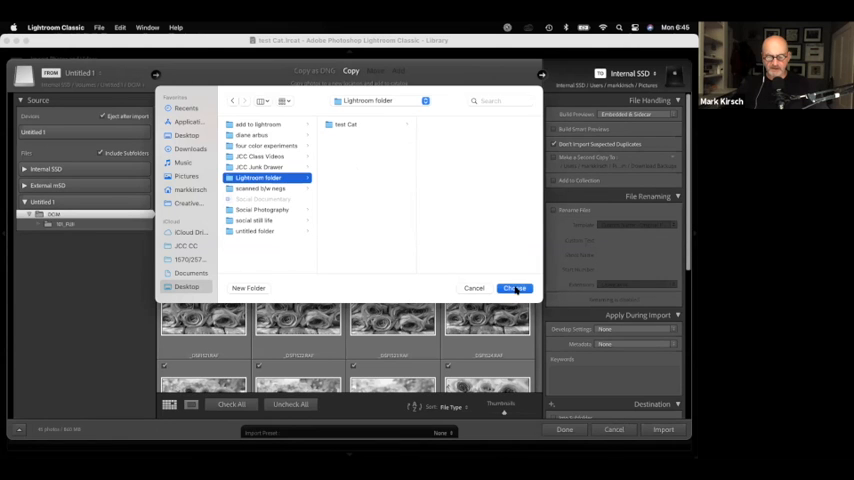
left_click(514, 288)
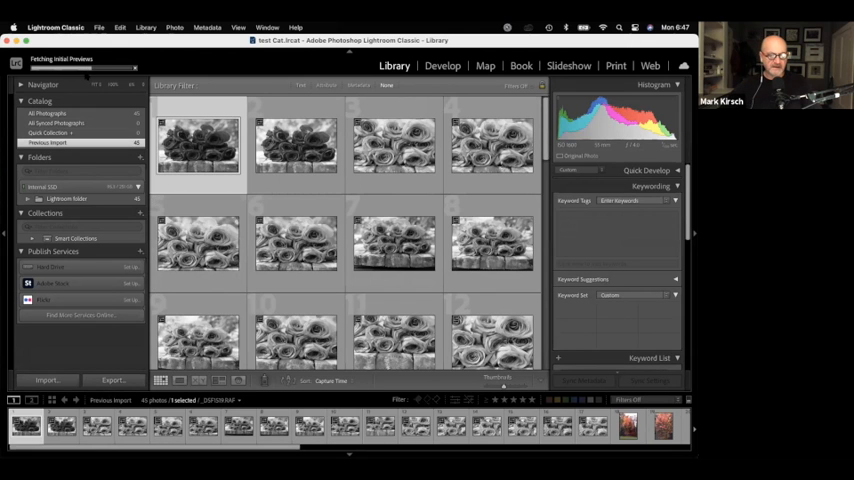
- Scroll down through the Previous Import grid to review the newly imported forest photos
scroll("down", 3)
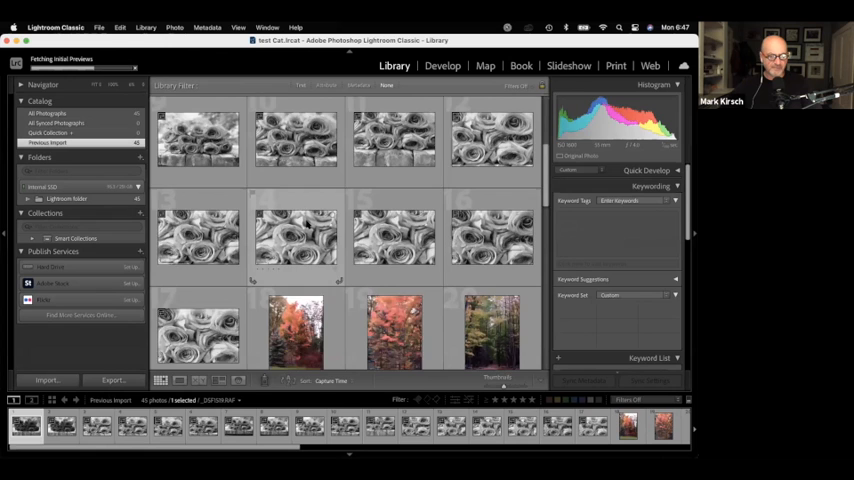
scroll("down", 3)
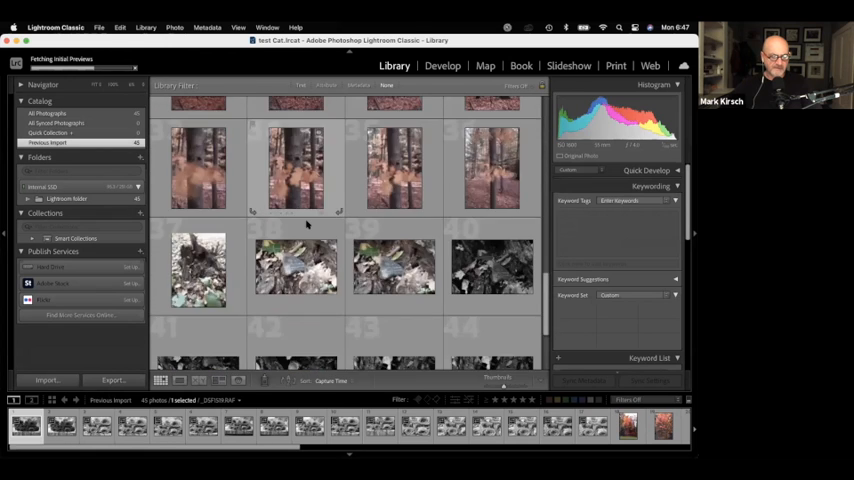
scroll("down", 3)
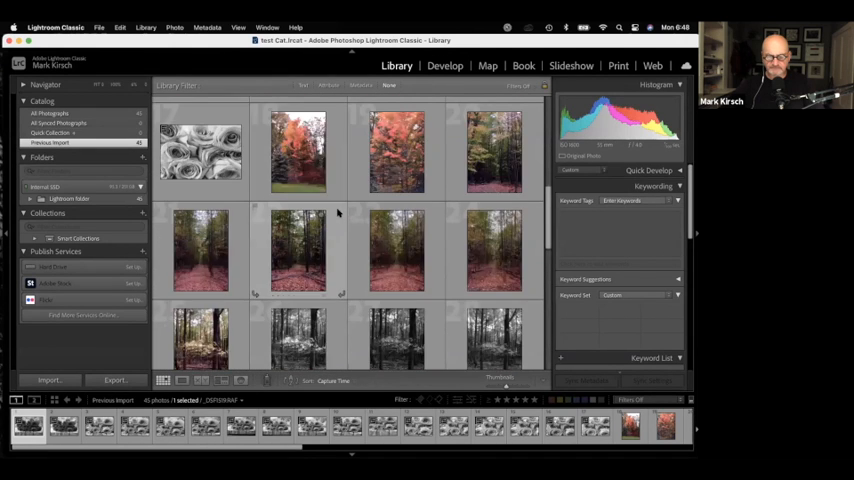
- Scroll the Library grid down to reach the colour forest path photos
scroll("down", 3)
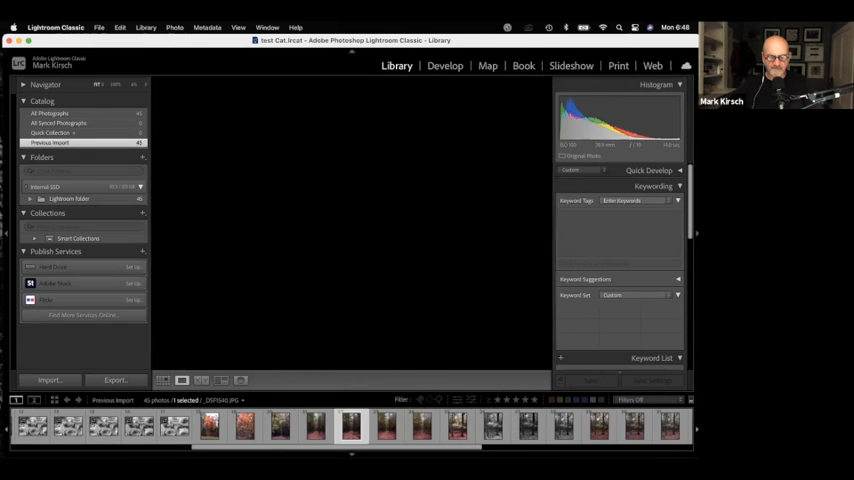
left_click(348, 426)
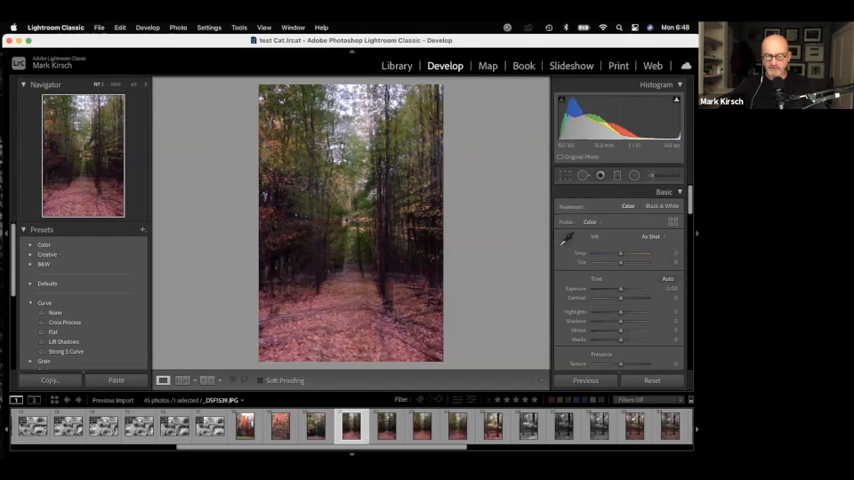
mouse_move(510, 194)
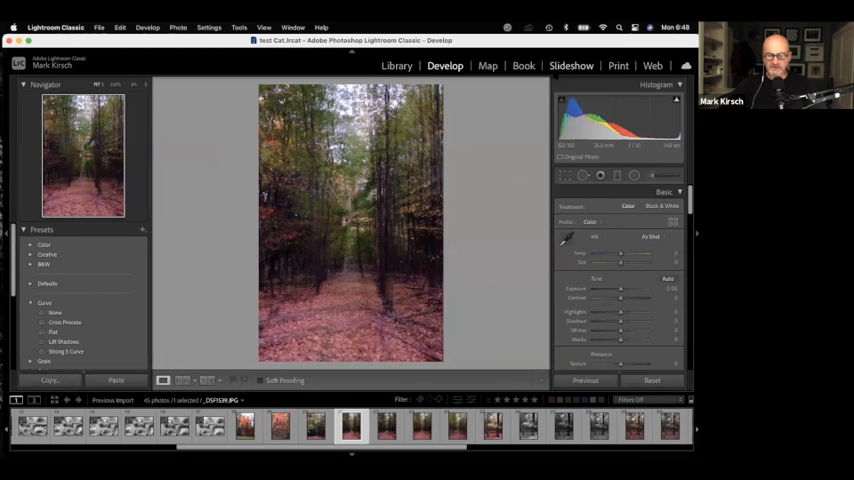
mouse_move(604, 272)
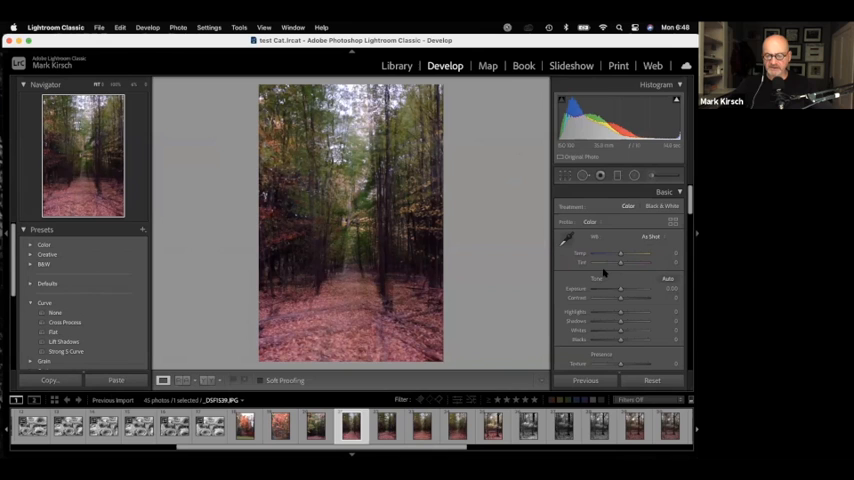
mouse_move(514, 192)
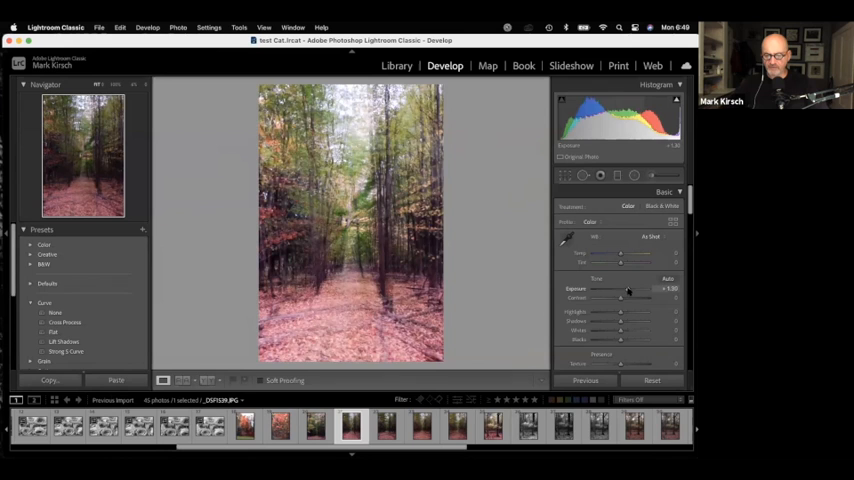
- Brighten the forest photo by adjusting Exposure, Highlights, Shadows, Whites and Blacks
left_click_drag(618, 288, 628, 288)
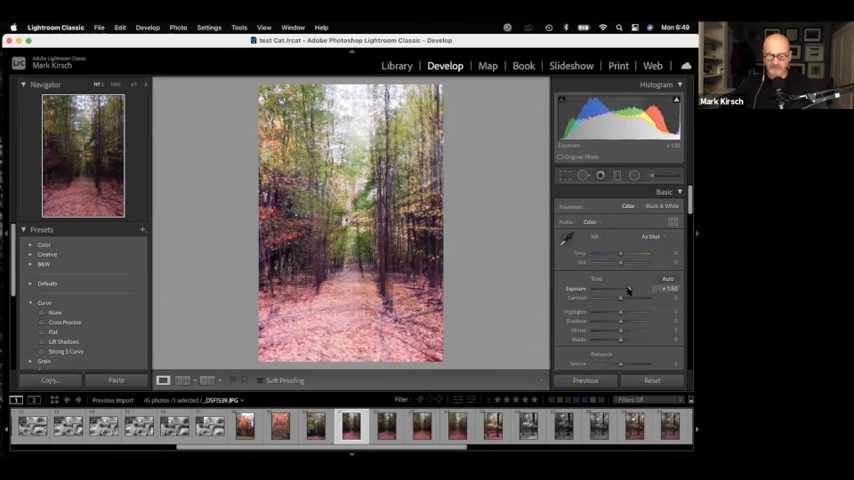
left_click_drag(632, 288, 626, 288)
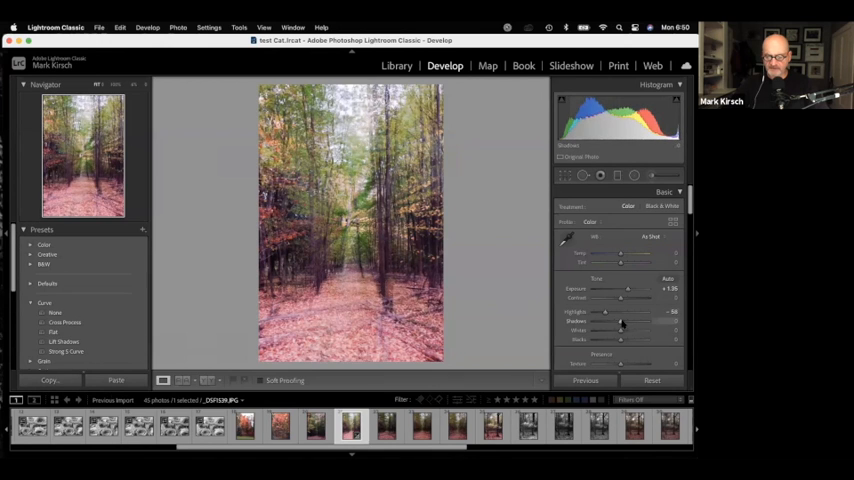
left_click_drag(620, 322, 616, 322)
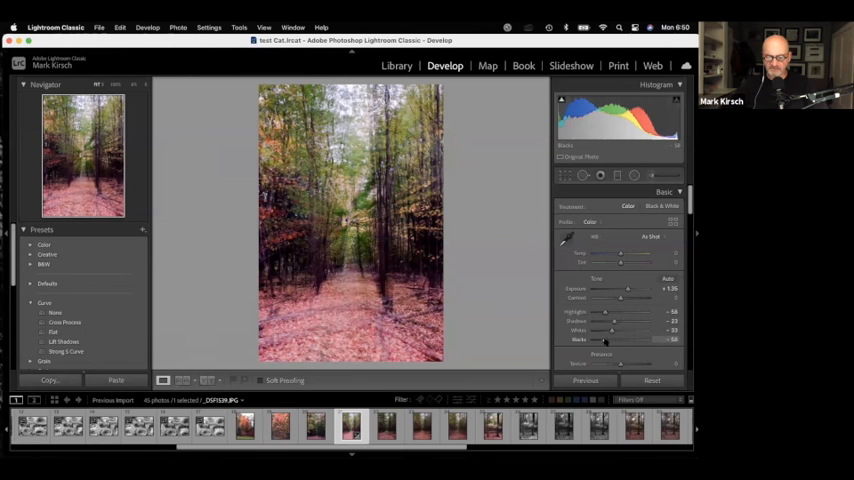
left_click_drag(624, 288, 616, 288)
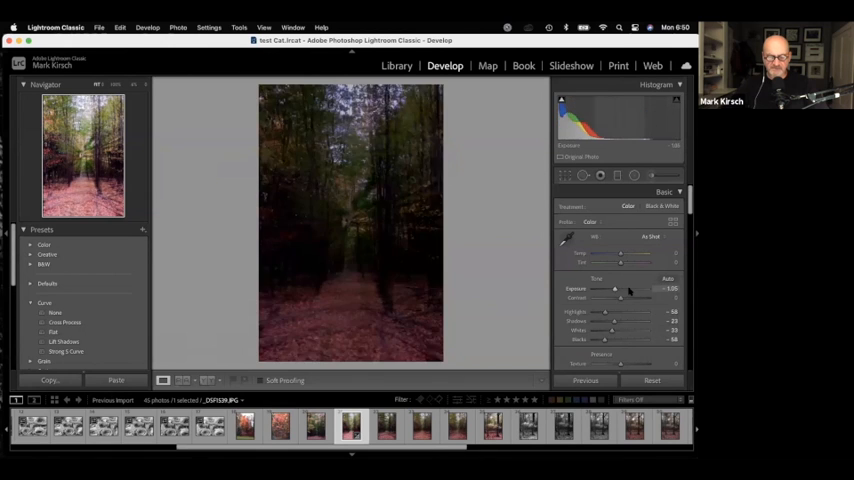
left_click_drag(616, 288, 626, 288)
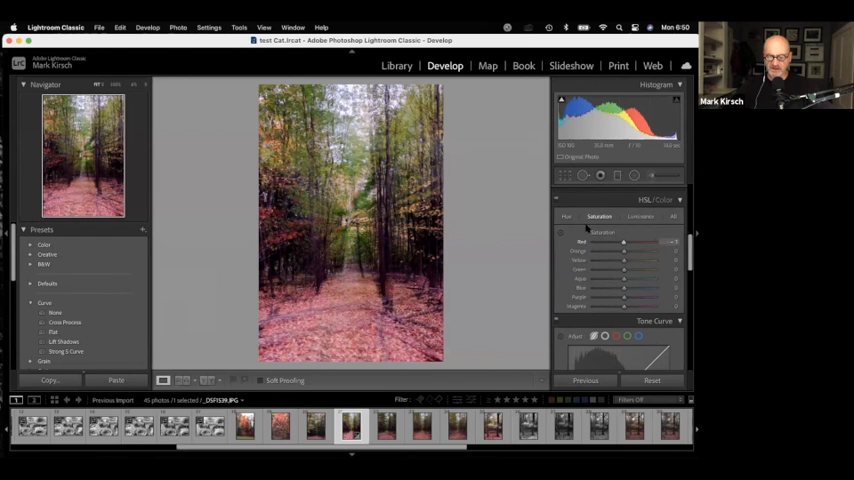
- Shift a colour range's hue and adjust per-colour luminance in the HSL/Color panel
left_click(566, 216)
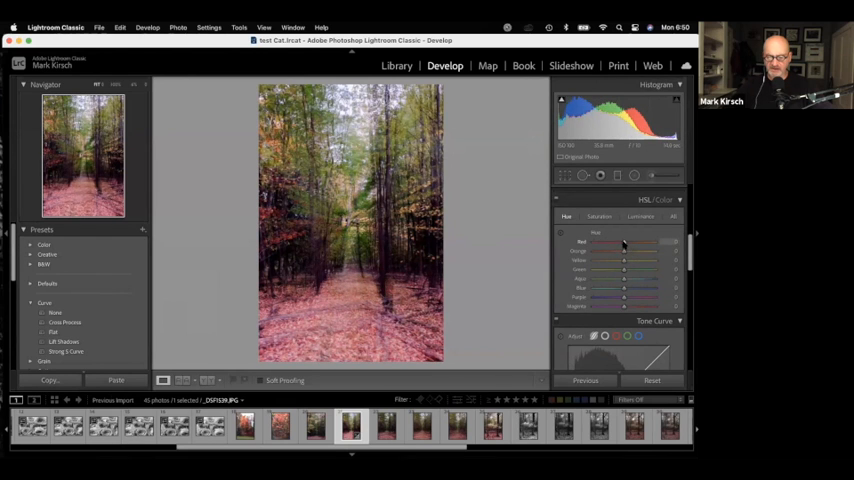
left_click_drag(624, 244, 644, 244)
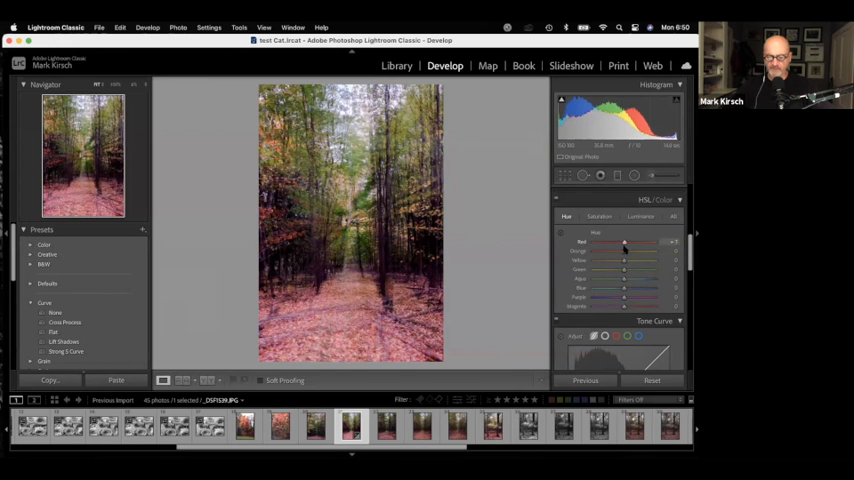
left_click(640, 216)
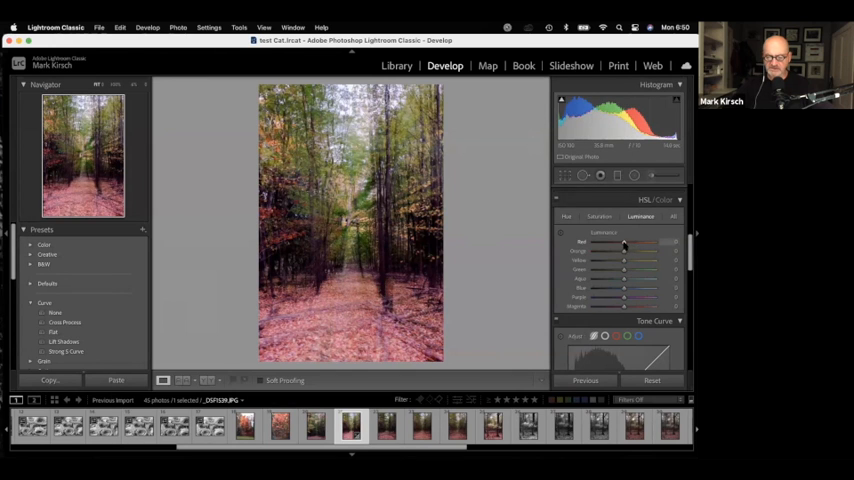
left_click_drag(622, 244, 640, 244)
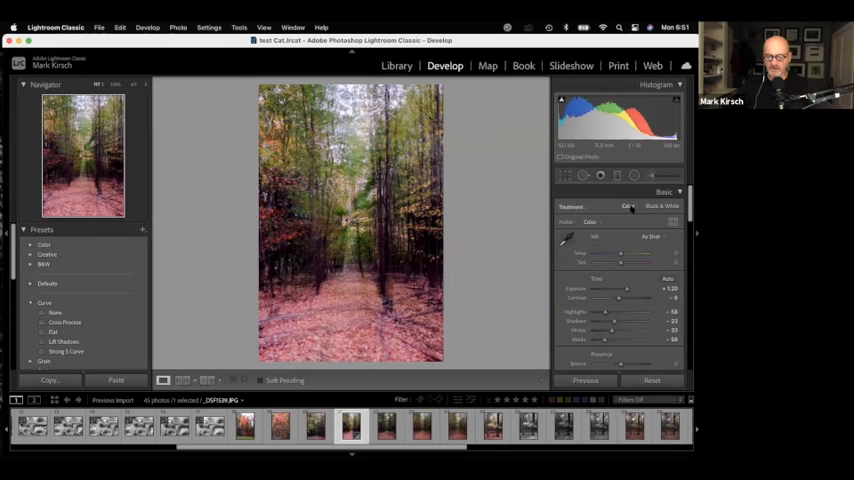
- Convert the forest photo to Black & White using the Monochrome profile
left_click(662, 206)
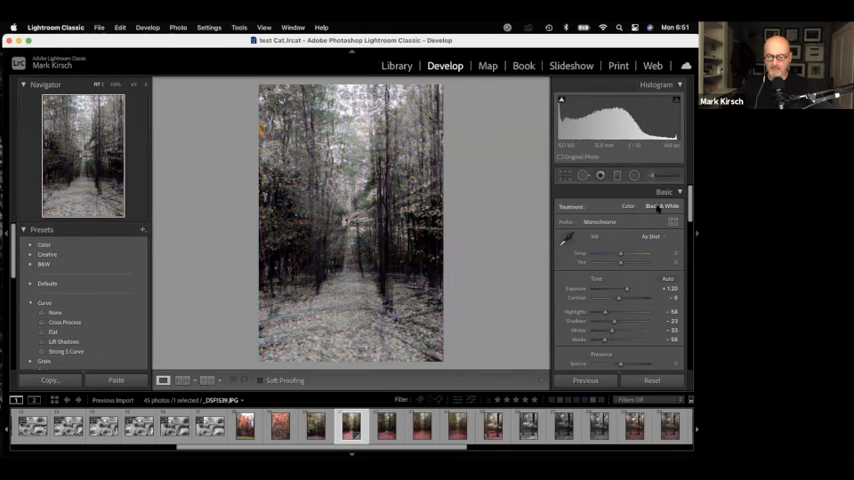
left_click(600, 222)
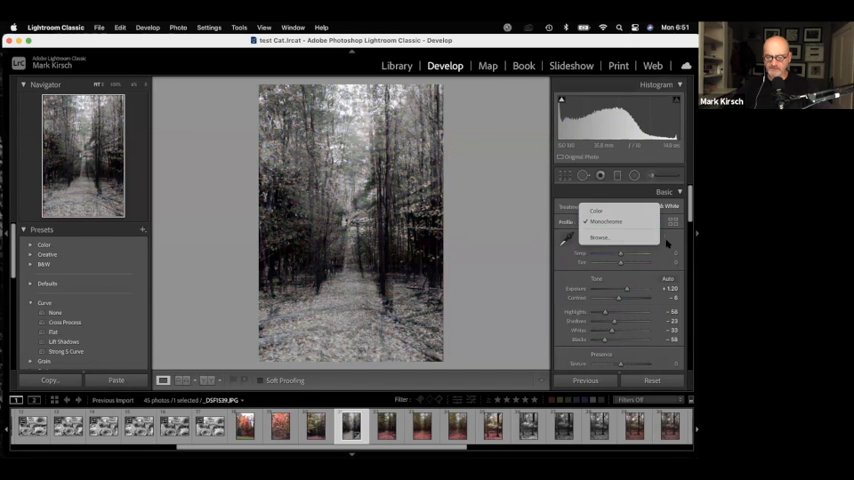
left_click(606, 220)
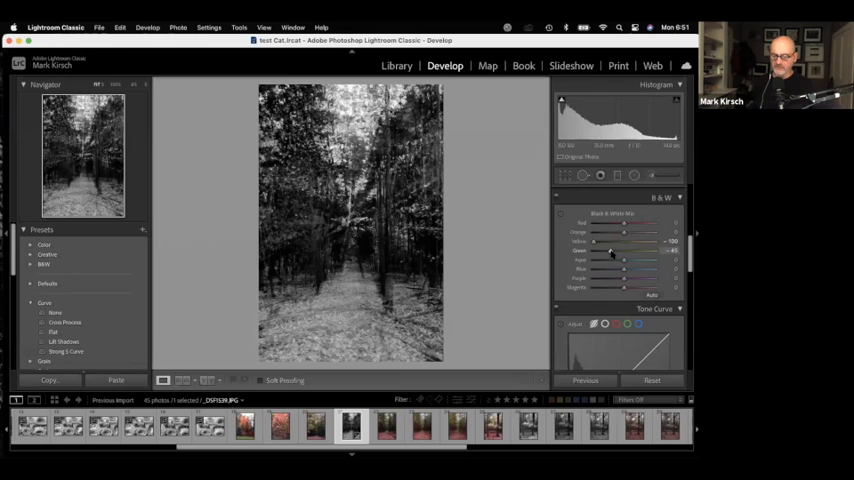
- Adjust the B&W mix grey levels for red, orange, yellow and green tones
left_click_drag(612, 232, 600, 232)
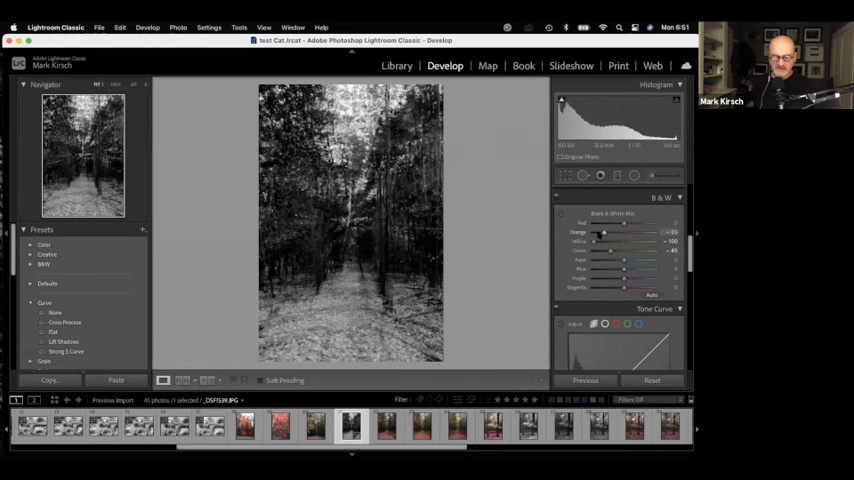
left_click_drag(600, 232, 628, 232)
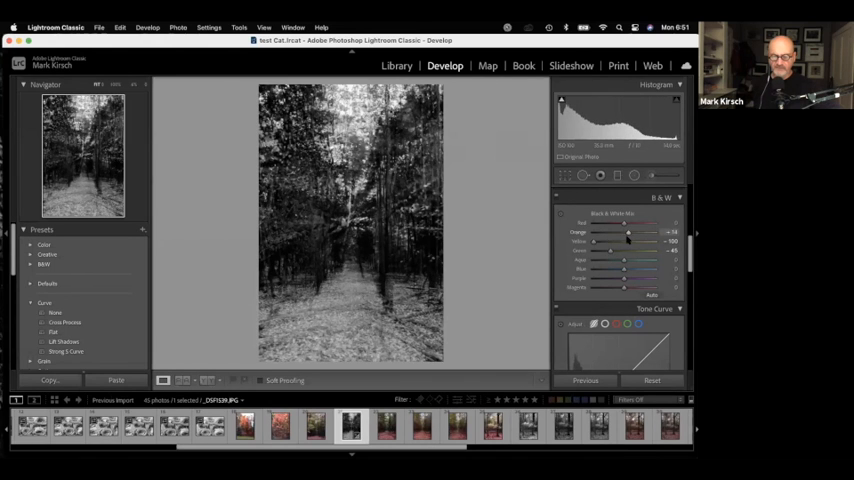
left_click_drag(628, 222, 600, 222)
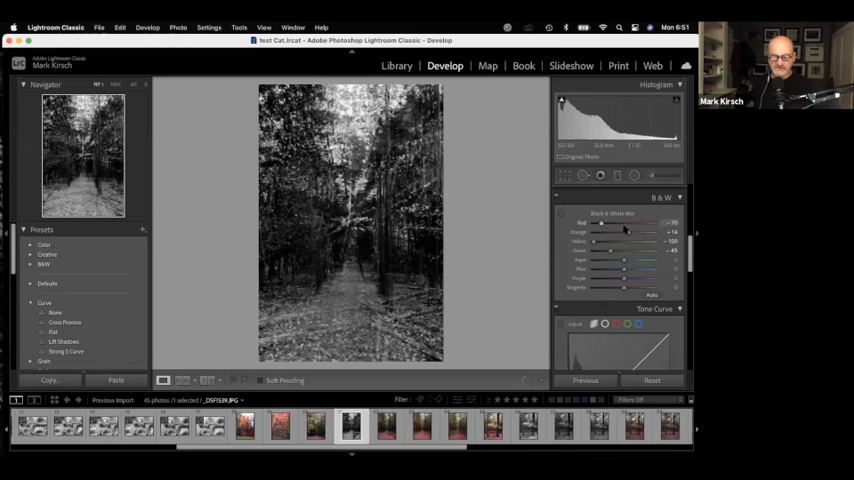
left_click_drag(598, 222, 628, 222)
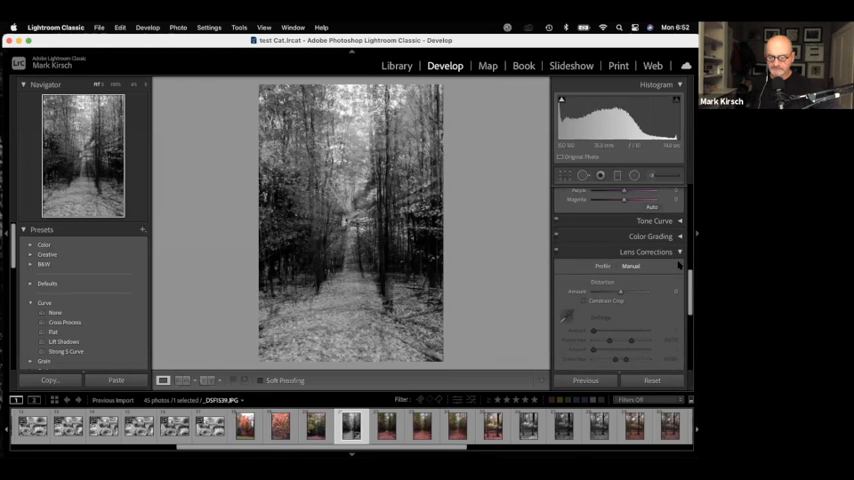
- Expand the Effects panel for the vignette and grain settings
left_click(646, 252)
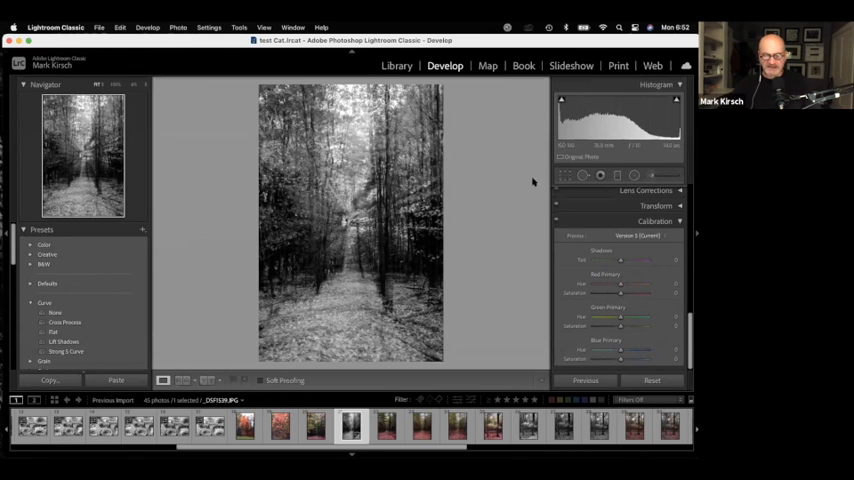
mouse_move(490, 212)
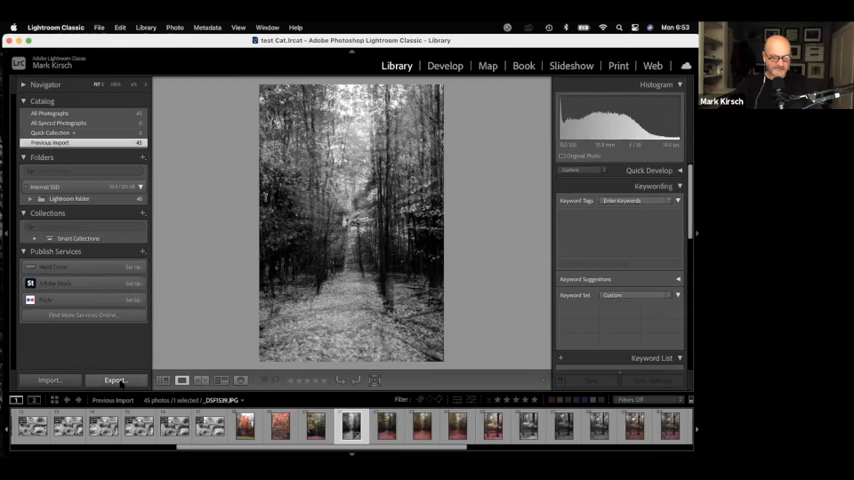
- Start exporting the finished black-and-white photo from the Library
left_click(114, 380)
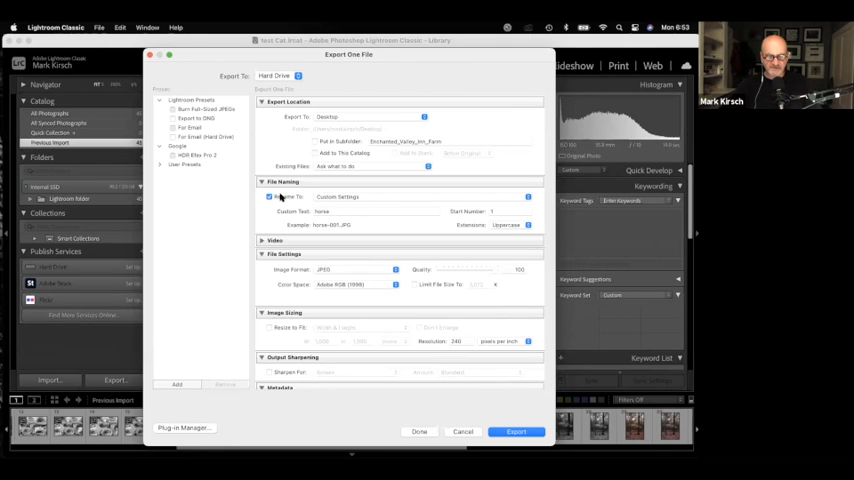
- Export the photo as a JPEG to the desktop with file renaming toggled
left_click(270, 196)
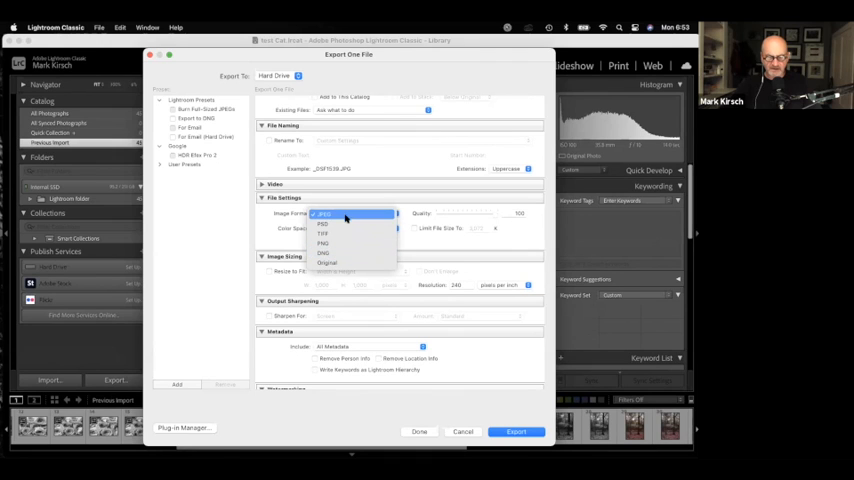
left_click(324, 212)
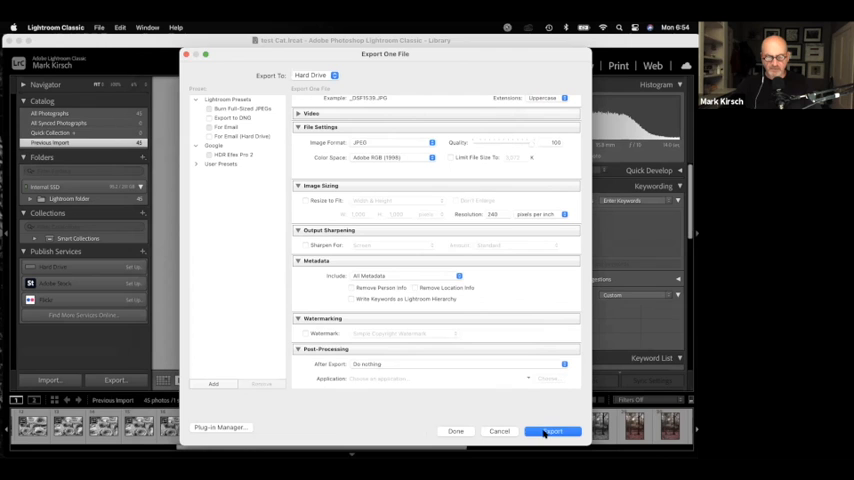
left_click(552, 432)
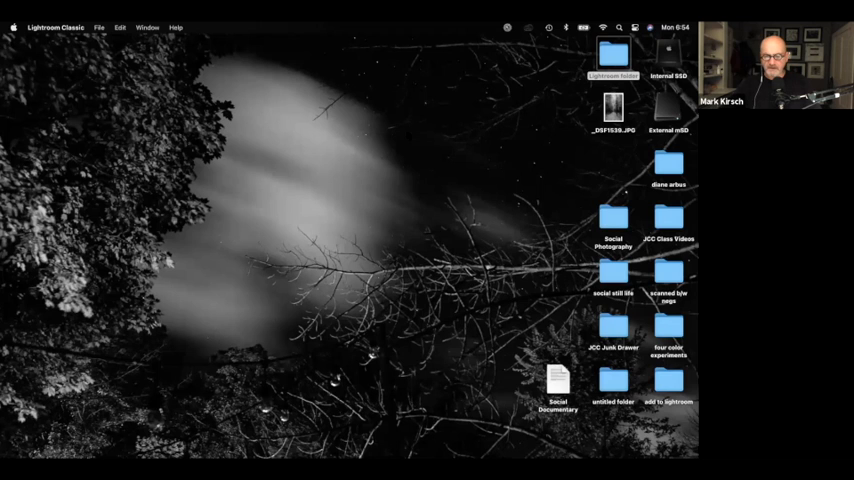
- View the exported black-and-white JPEG from the desktop in a preview window
double_click(612, 110)
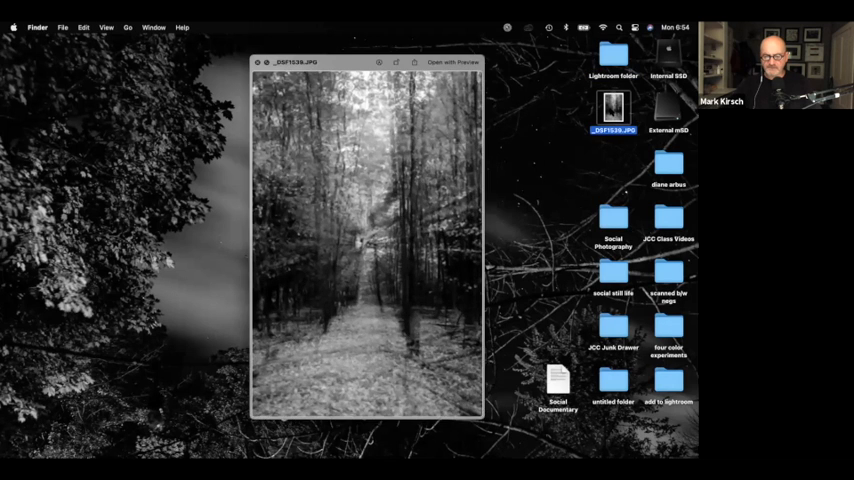